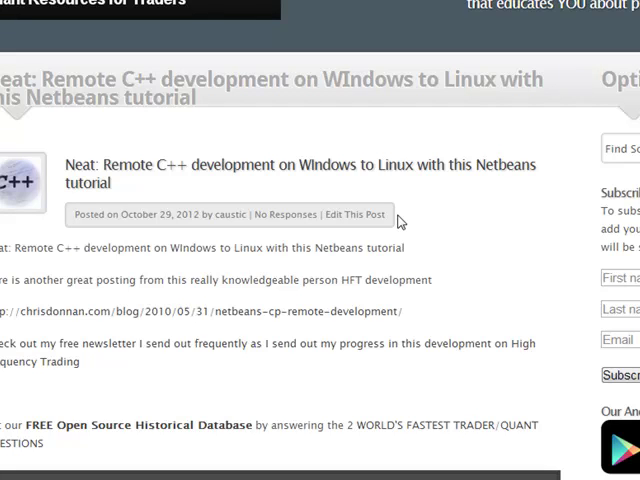
mouse_move(172, 243)
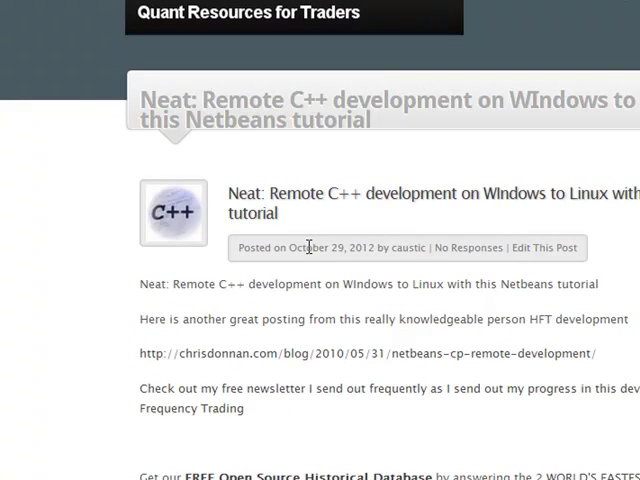
mouse_move(282, 229)
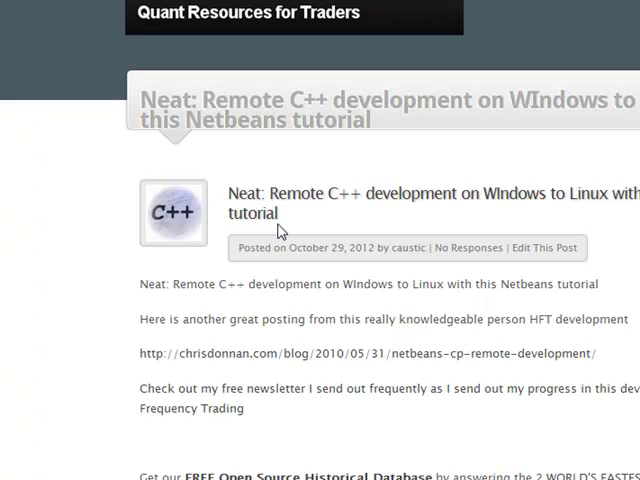
mouse_move(435, 288)
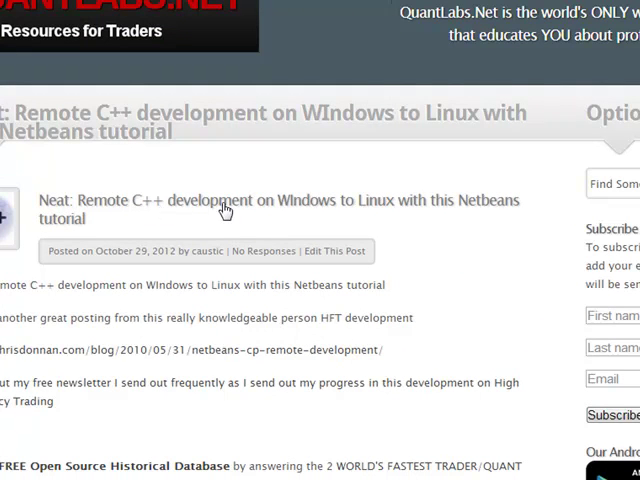
mouse_move(408, 222)
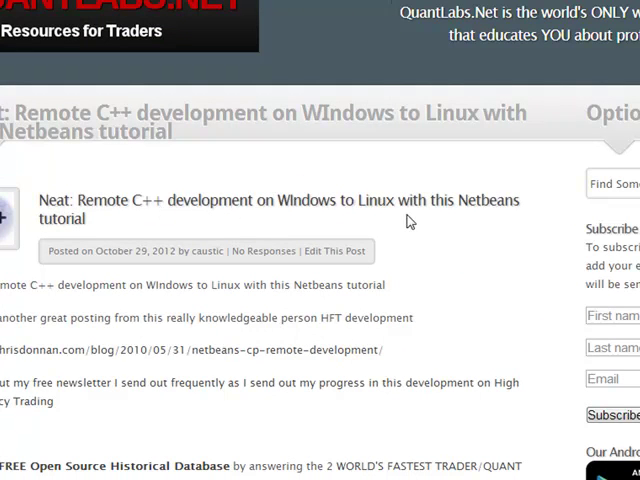
mouse_move(400, 224)
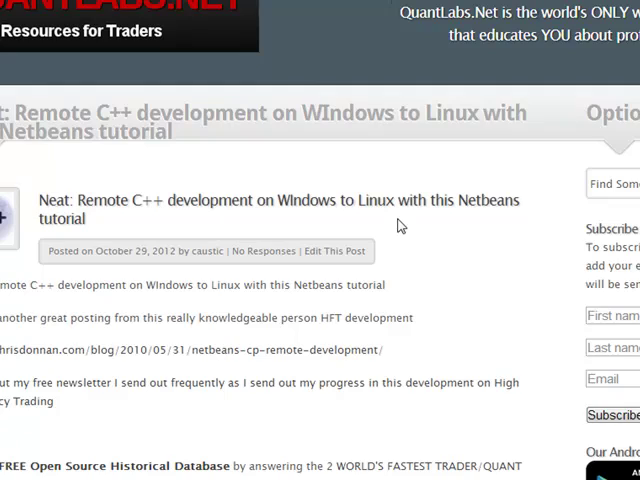
Step: Scroll the Cygwin Terminal output to review the g++, gcc and gdb results
scroll("down", 3)
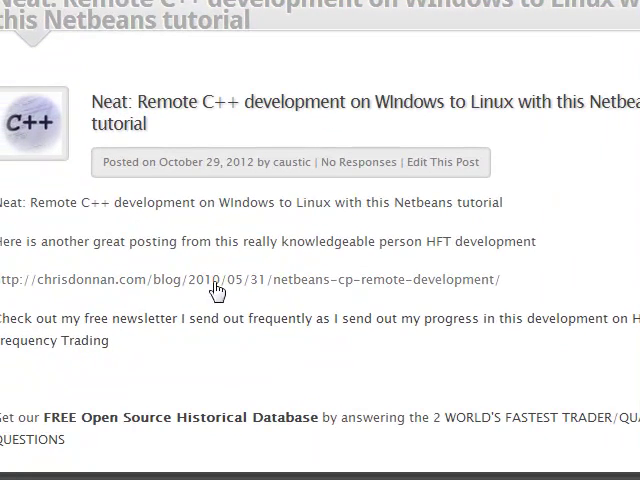
scroll("up", 3)
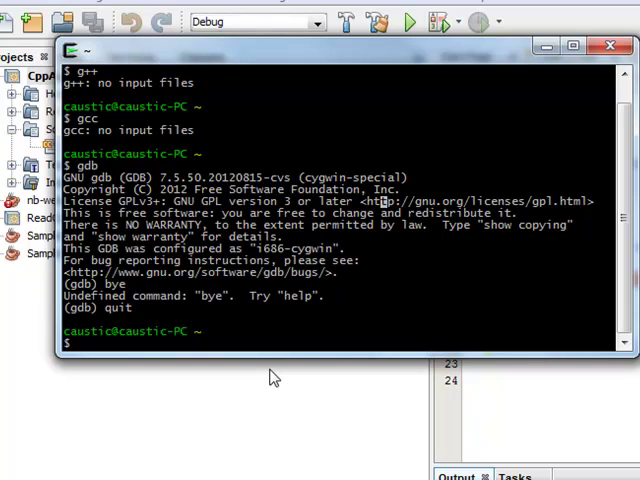
mouse_move(272, 420)
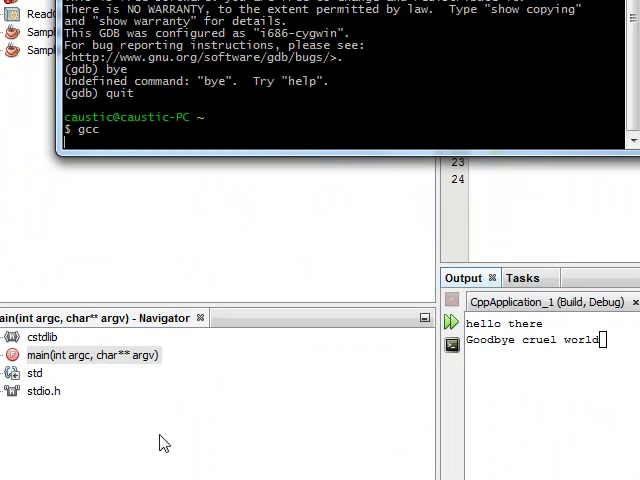
Step: Run gcc, make and gdb in Cygwin Terminal to confirm each tool responds
key("Return")
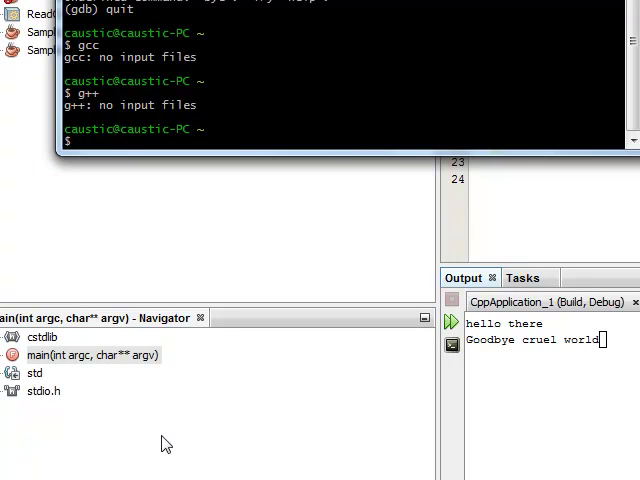
type("make")
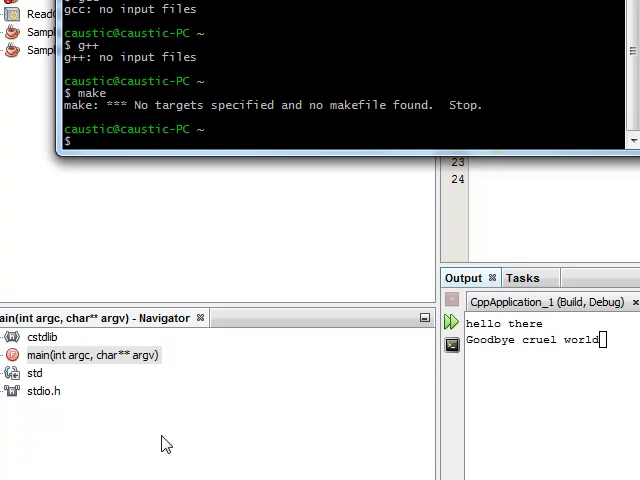
type("gdb")
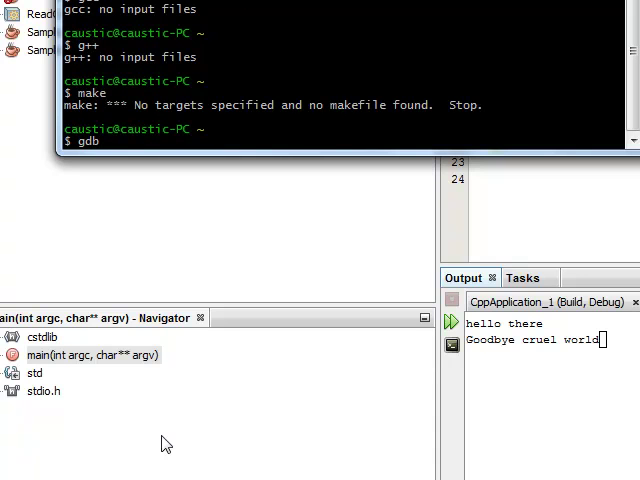
key("Return")
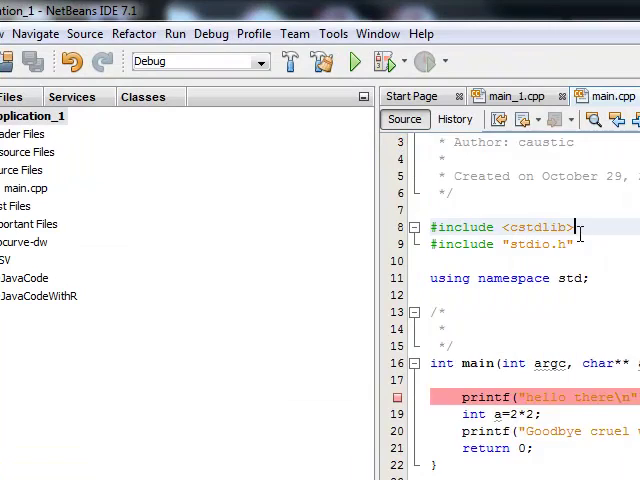
Step: Bring up the breakpoint options for the line 18 breakpoint in main.cpp
left_click(354, 61)
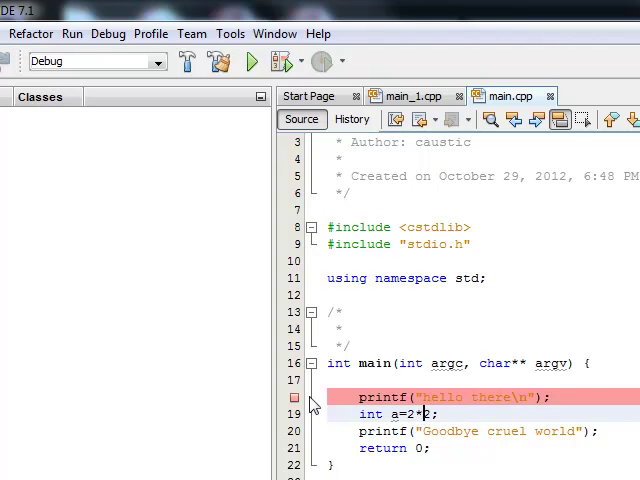
right_click(312, 405)
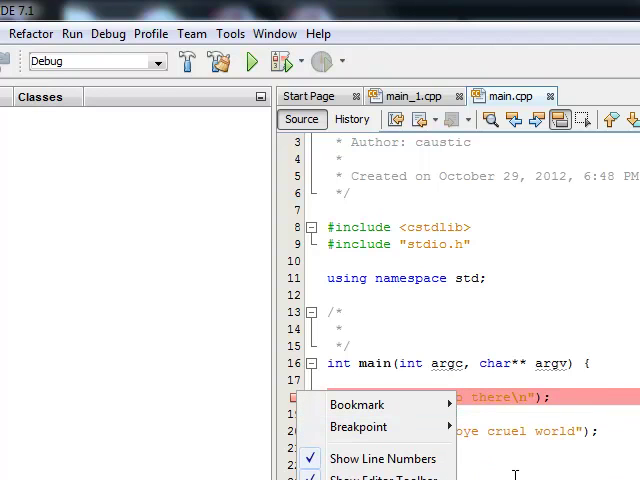
mouse_move(370, 427)
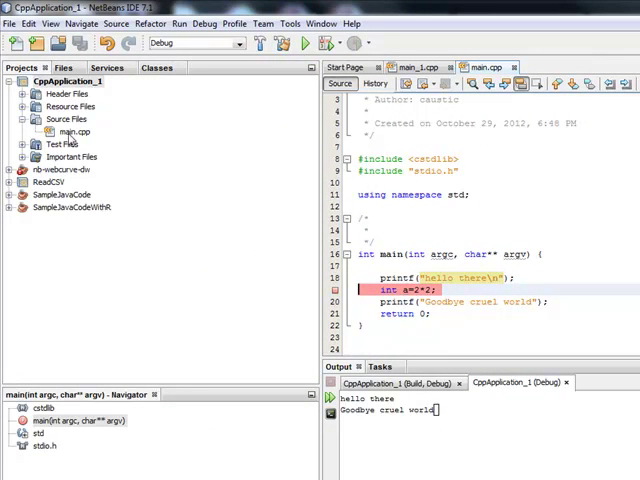
mouse_move(176, 177)
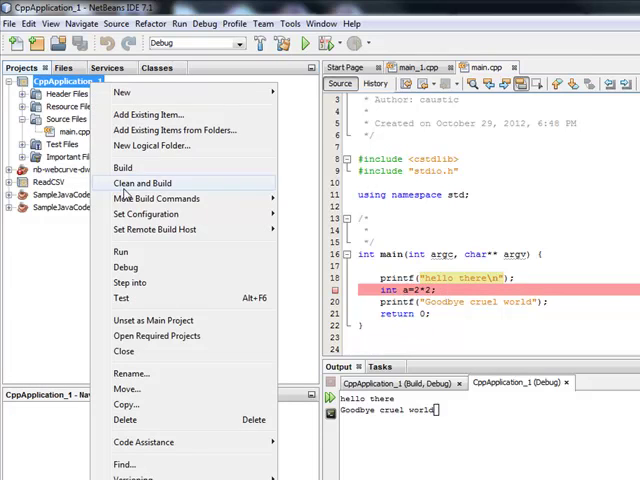
mouse_move(194, 336)
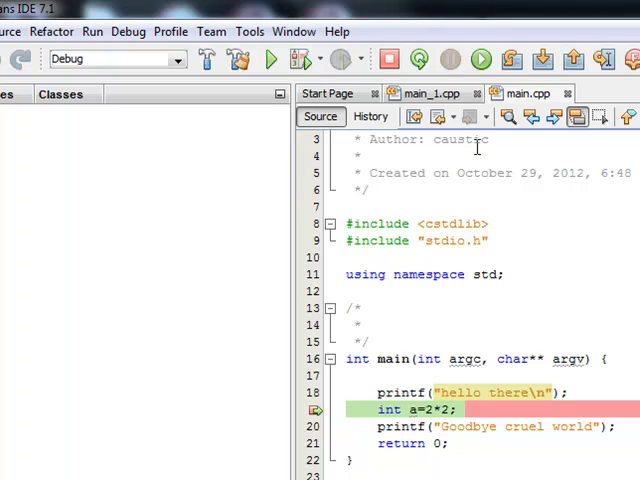
Step: Start debugging CppApplication_1 so it halts at the int a=2*2 breakpoint
left_click(543, 60)
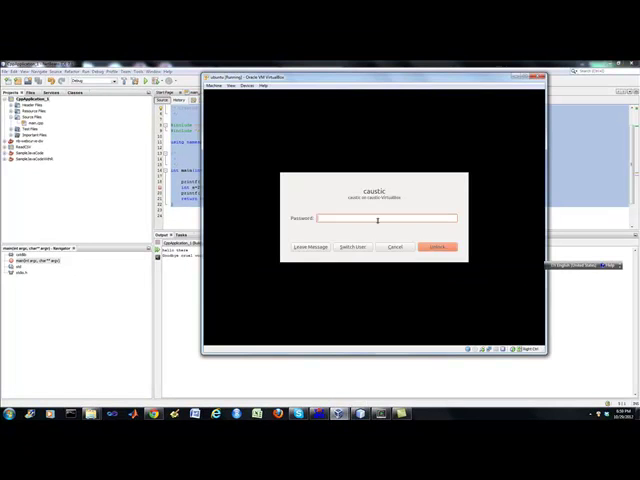
Step: Enter the password to unlock the Ubuntu VirtualBox session
type("password")
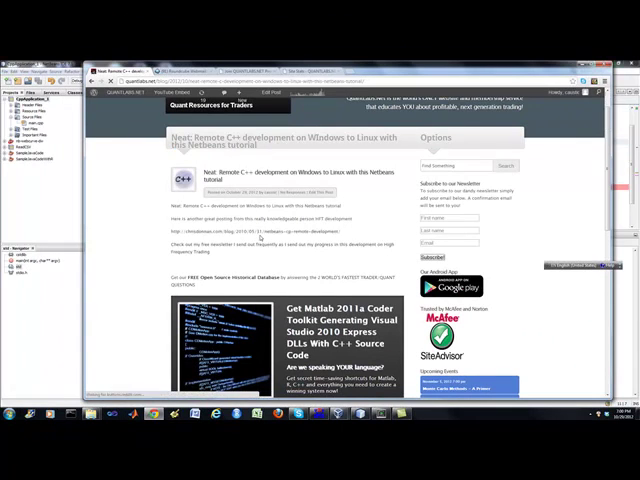
Step: Open the context menu over the QuantLabs.net remote C++ development post
right_click(255, 235)
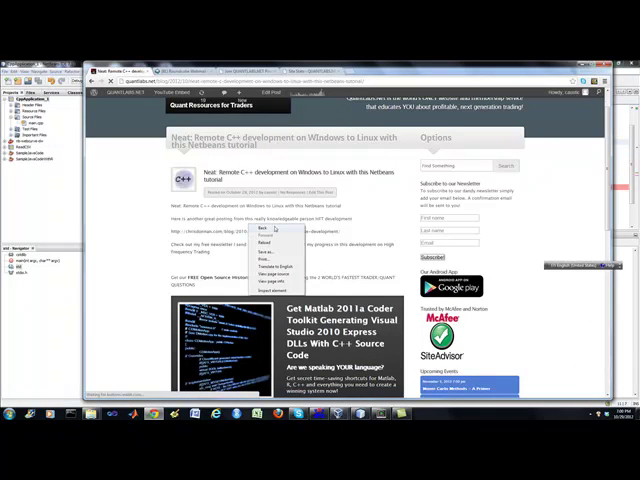